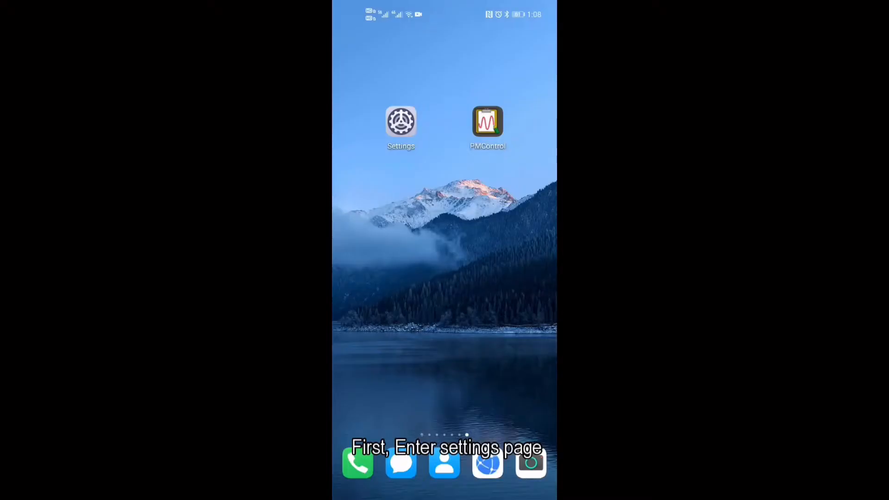
Go into Settings > WLAN and connect to the ponovo network from the available list.
left_click(401, 122)
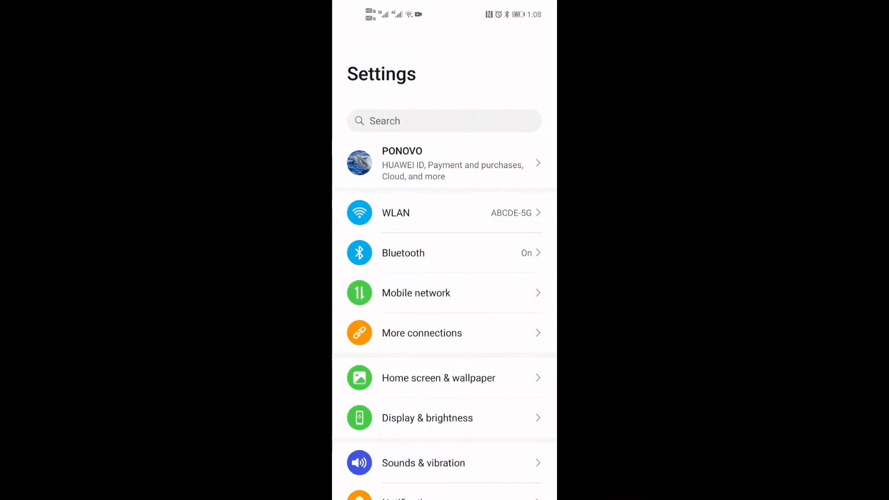
left_click(396, 213)
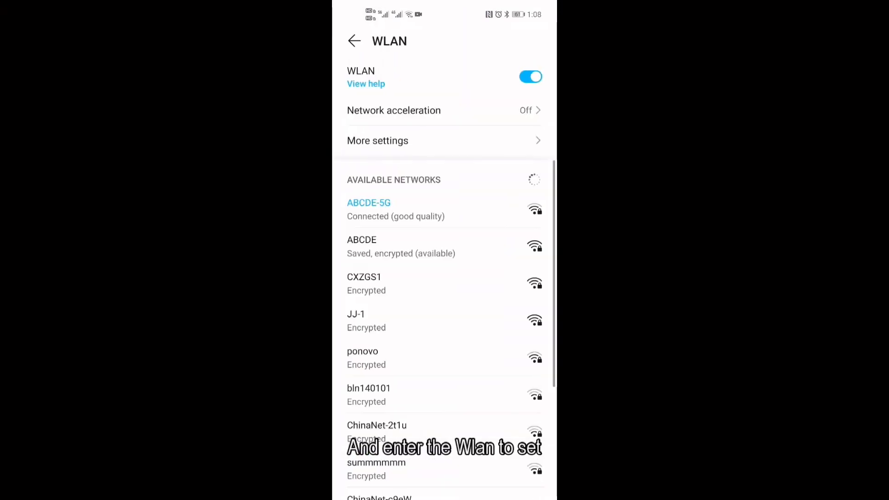
scroll("down", 3)
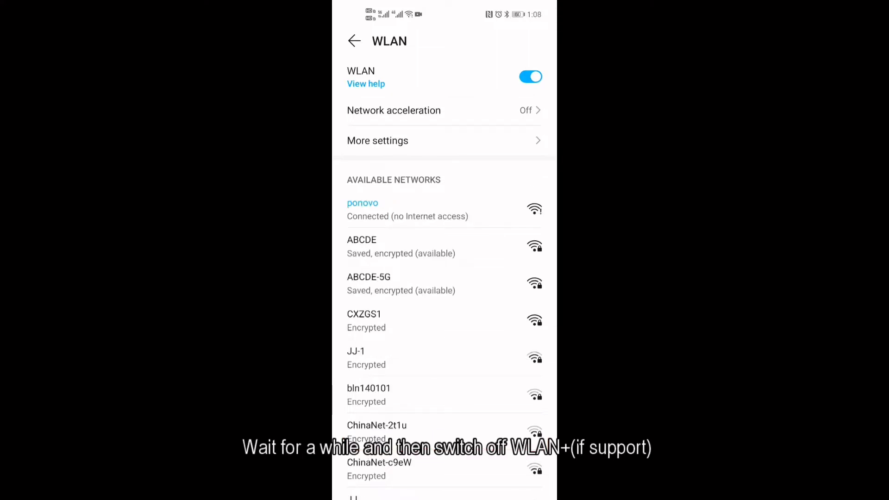
Switch WLAN+ automatic Wi-Fi/mobile switching off in the extra WLAN settings.
left_click(376, 140)
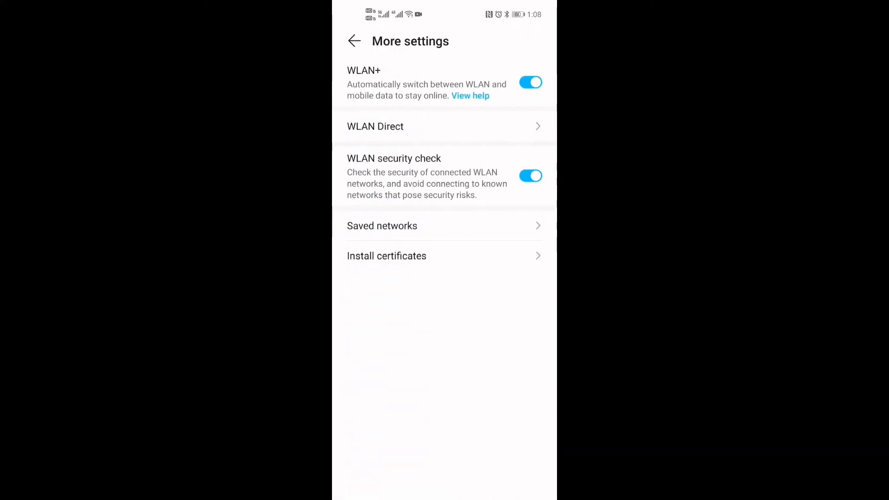
left_click(530, 83)
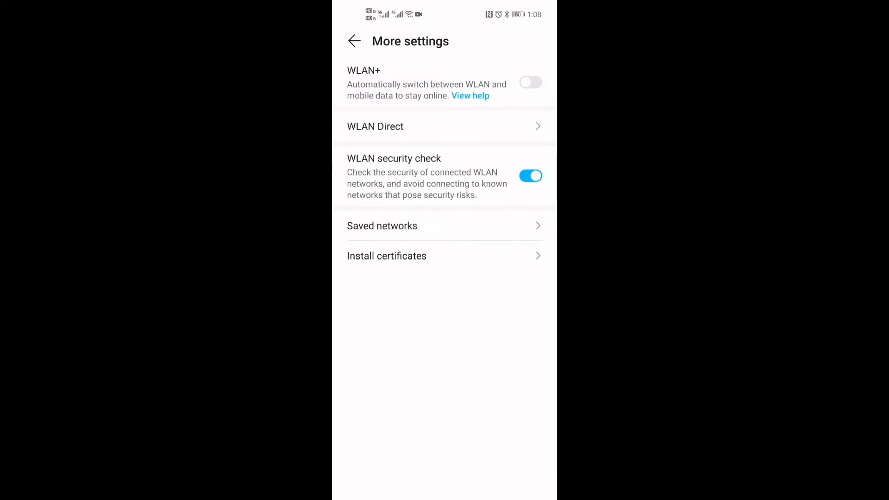
left_click(353, 41)
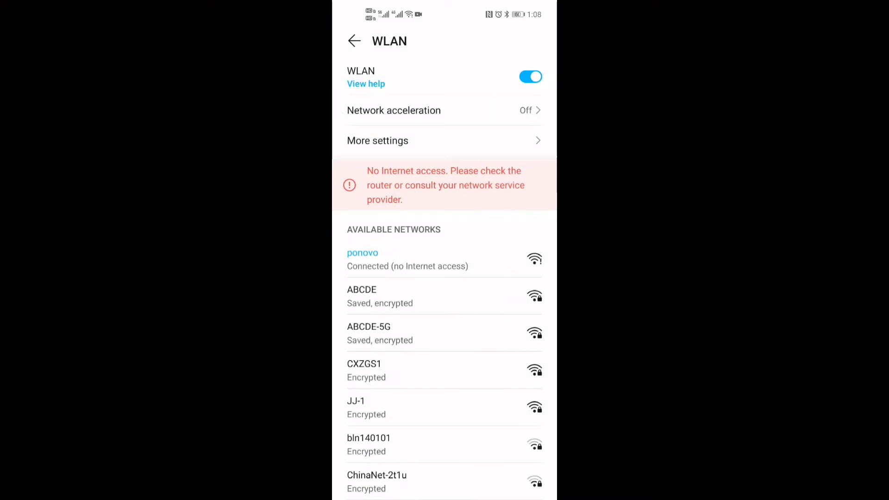
left_click(352, 41)
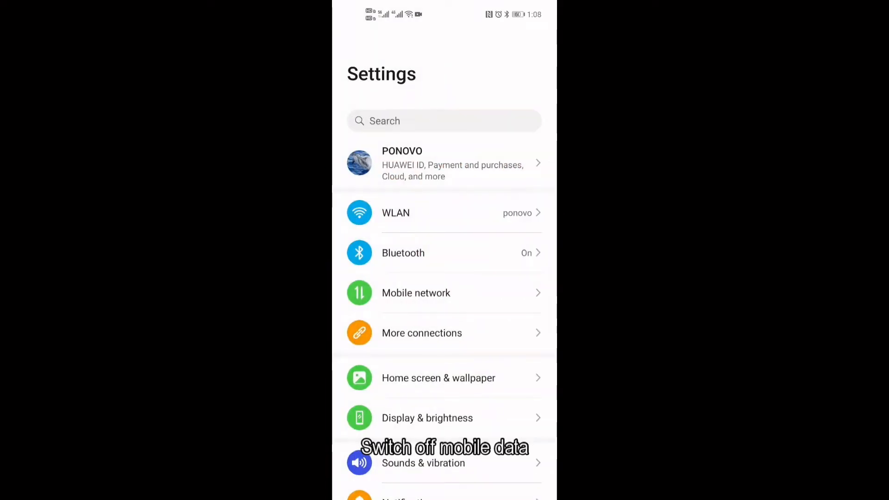
Switch Mobile data off under Mobile network, then return to the home screen.
left_click(416, 292)
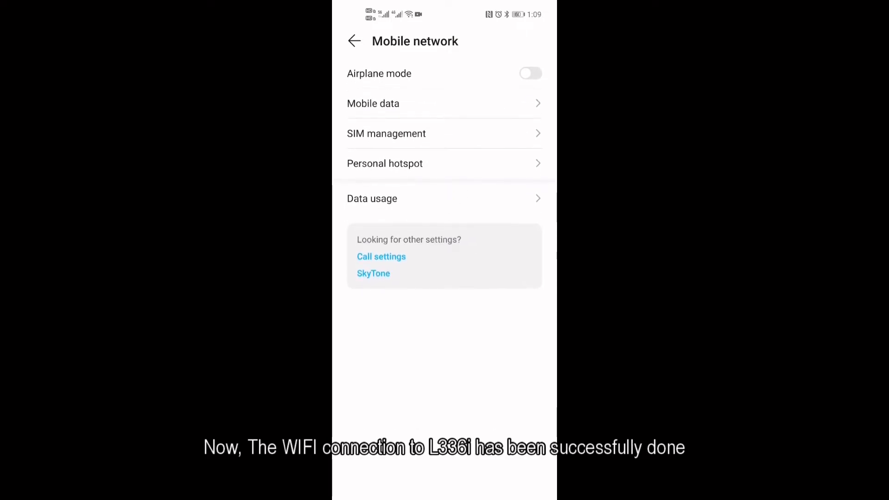
left_click(373, 103)
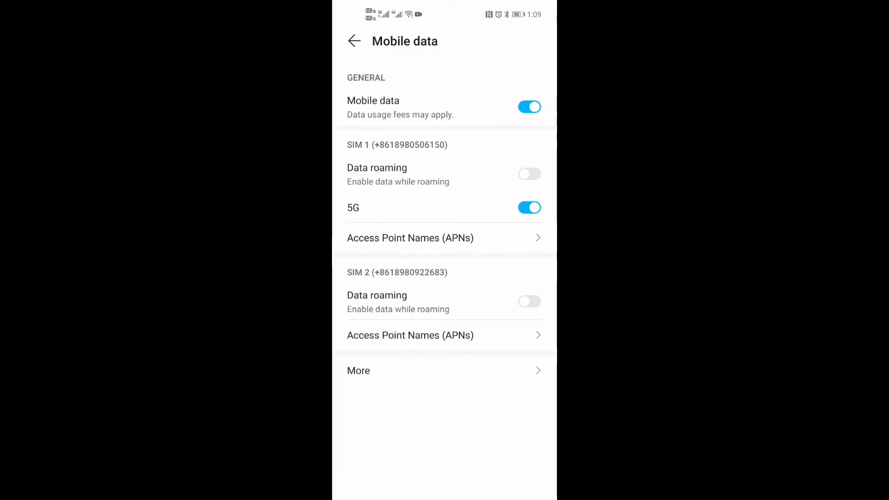
left_click(529, 106)
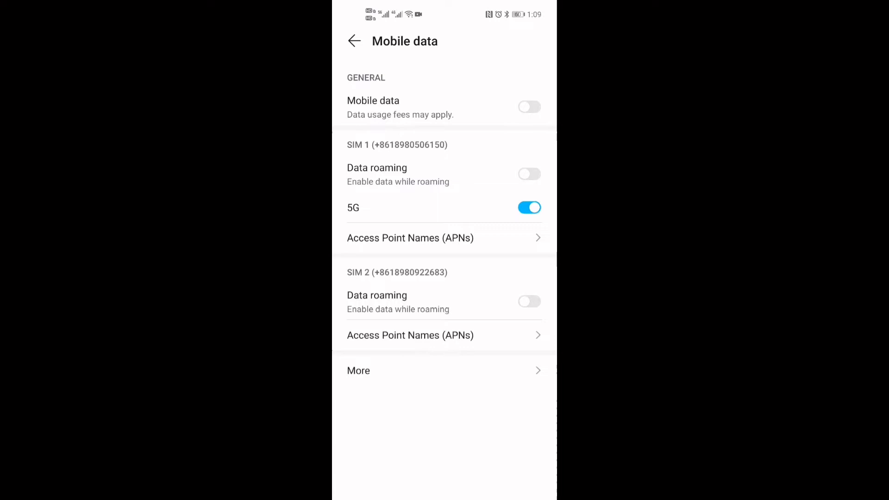
left_click(352, 41)
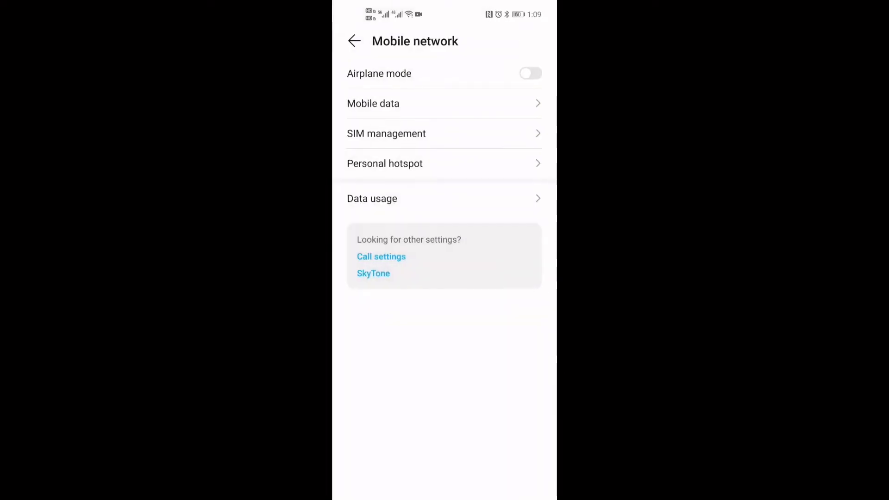
key("home")
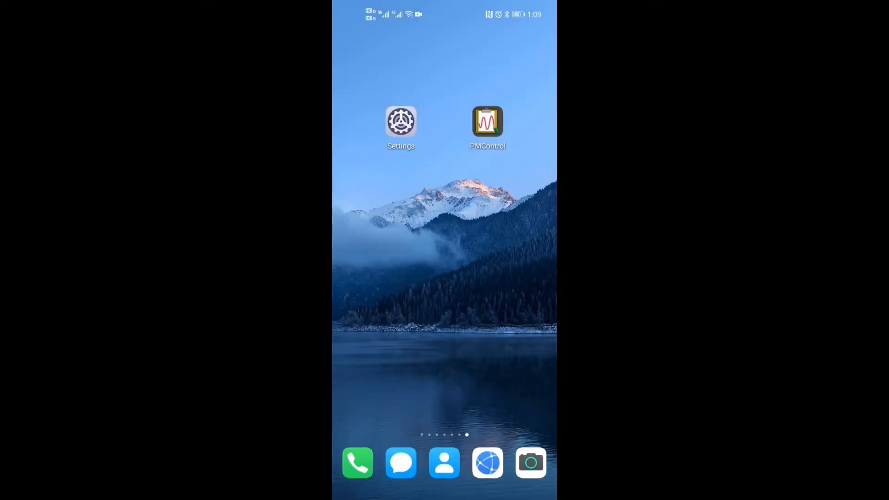
Launch PMControl and expand the device list showing l336i and l336i-e.
left_click(488, 121)
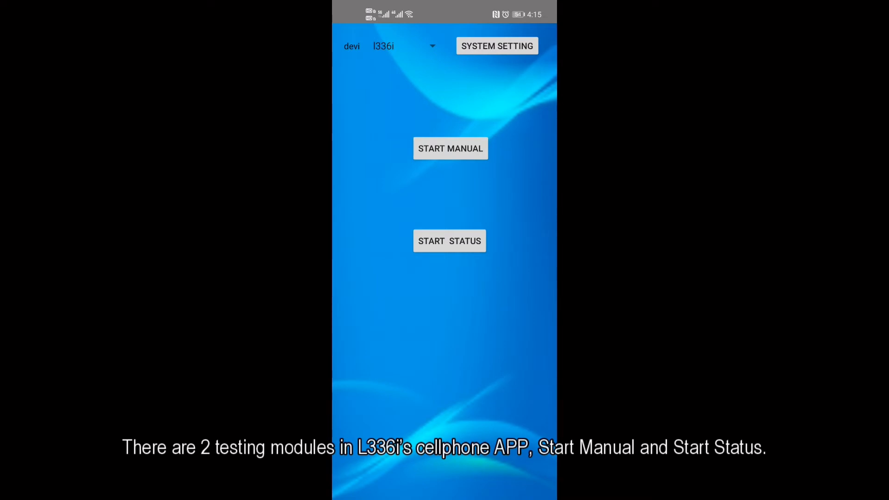
left_click(450, 149)
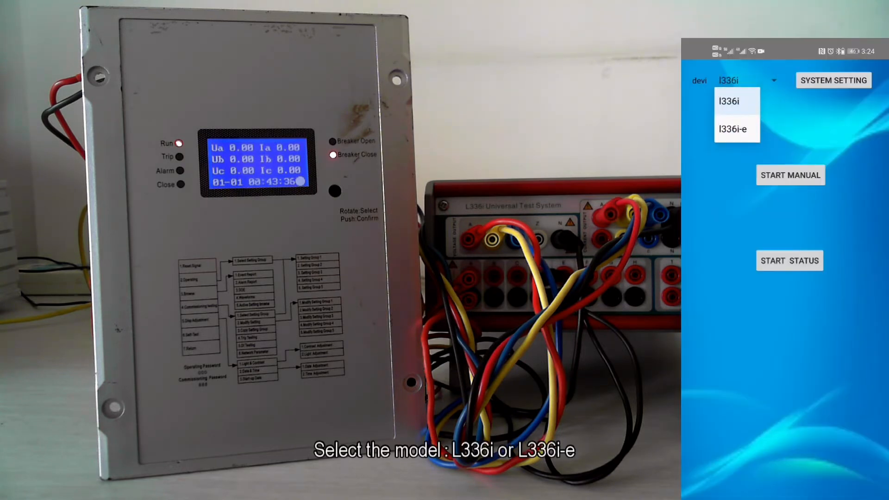
Confirm system settings Vn 57.735, In 0.0, Fn 50.0 and reach the manual test page.
left_click(832, 80)
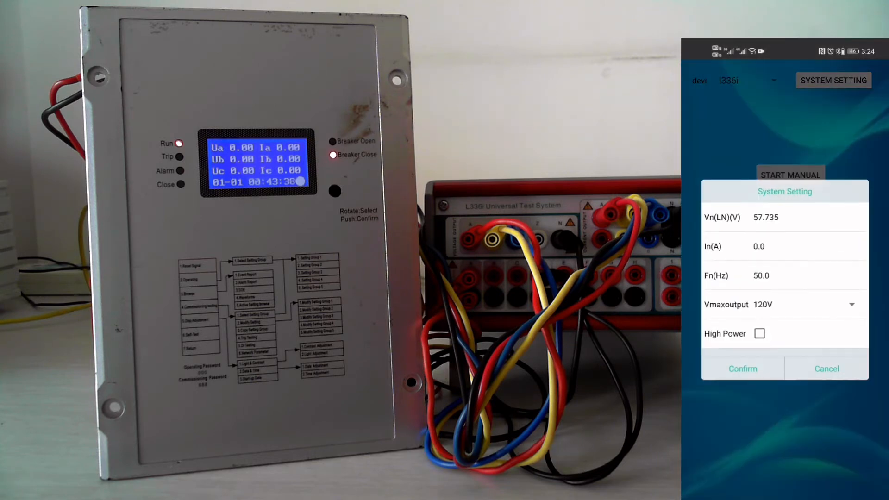
left_click(742, 368)
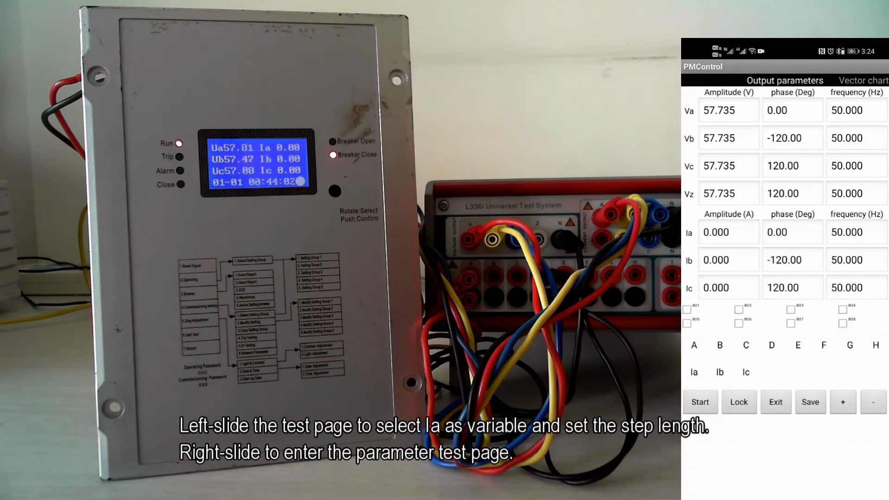
Start the manual test output and change Va's amplitude from 57.735 to 50 V.
left_click(700, 402)
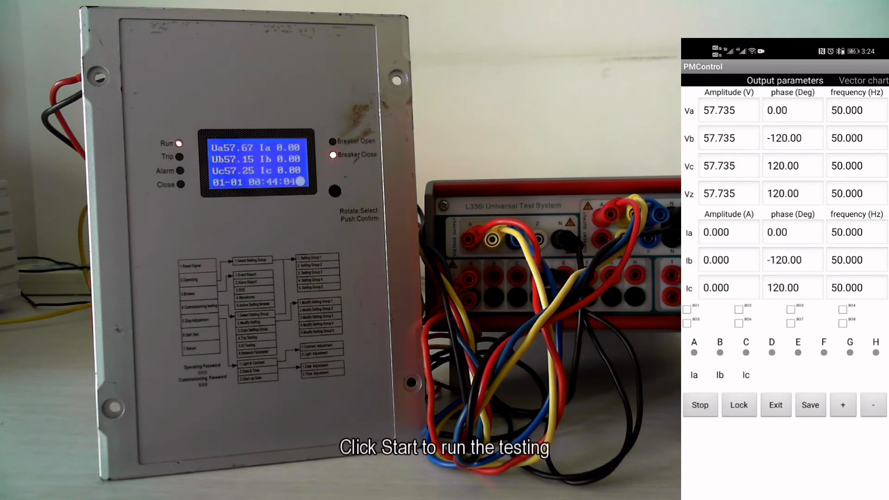
left_click(729, 110)
type("5")
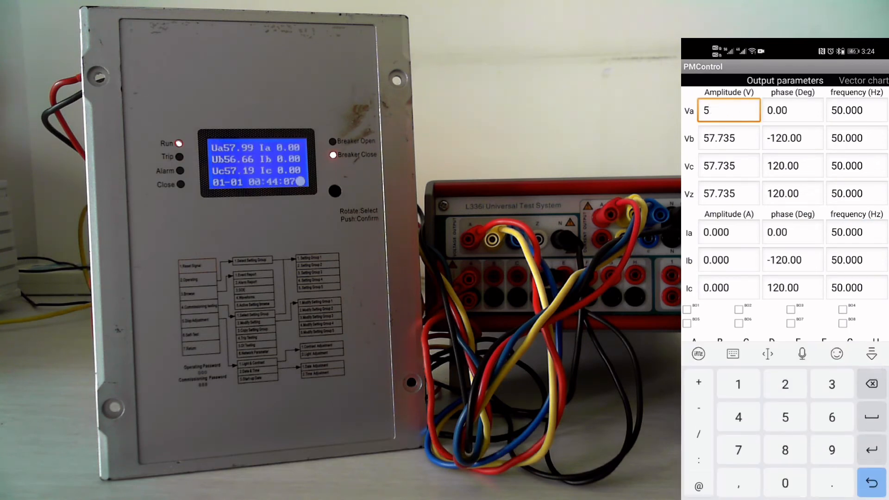
type("0")
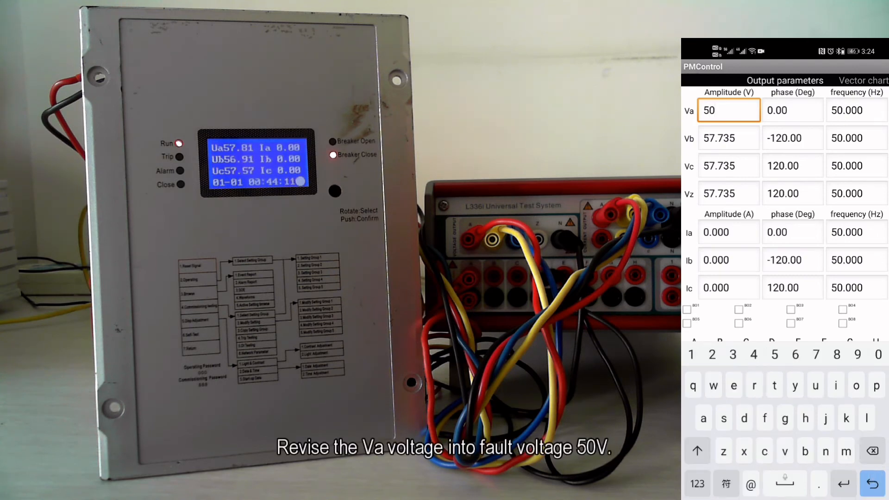
left_click(842, 309)
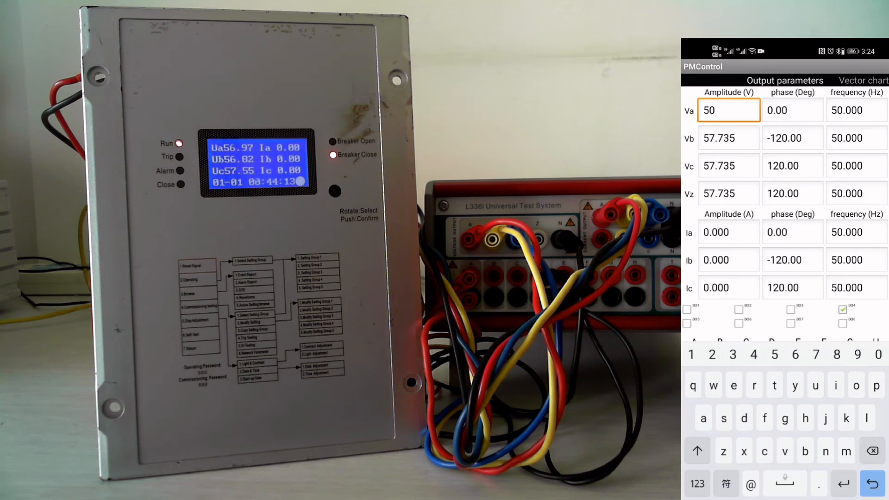